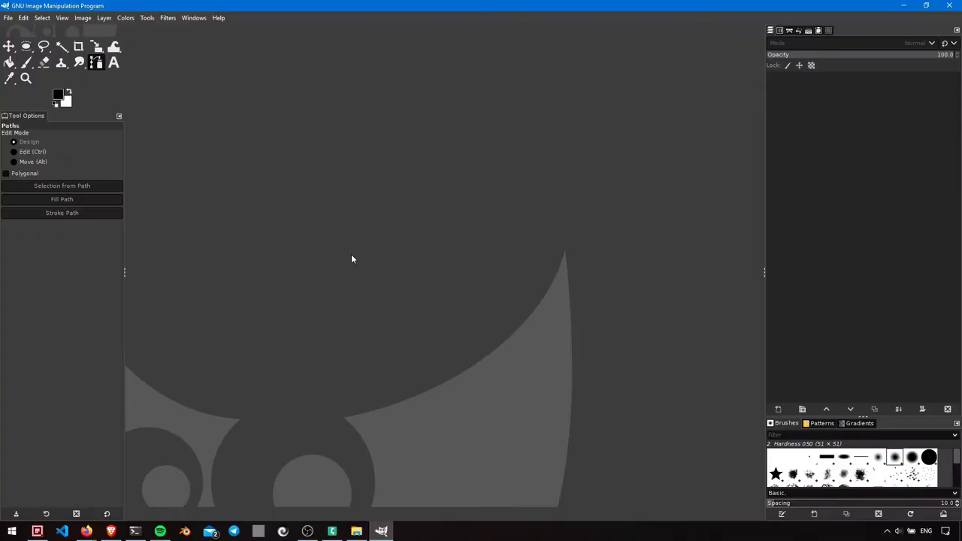
- Make a new 2000 × 2000 pixel canvas at 72 ppi resolution
left_click(9, 17)
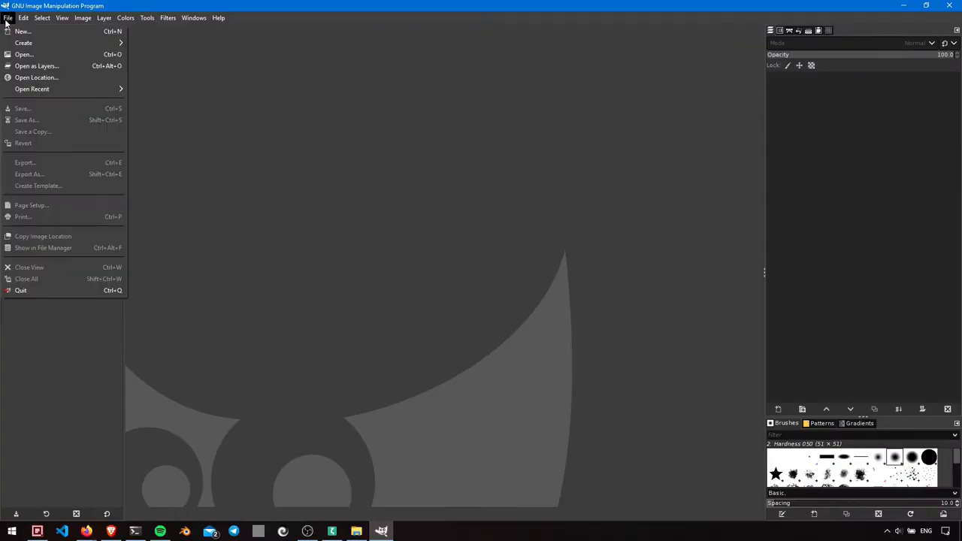
left_click(22, 31)
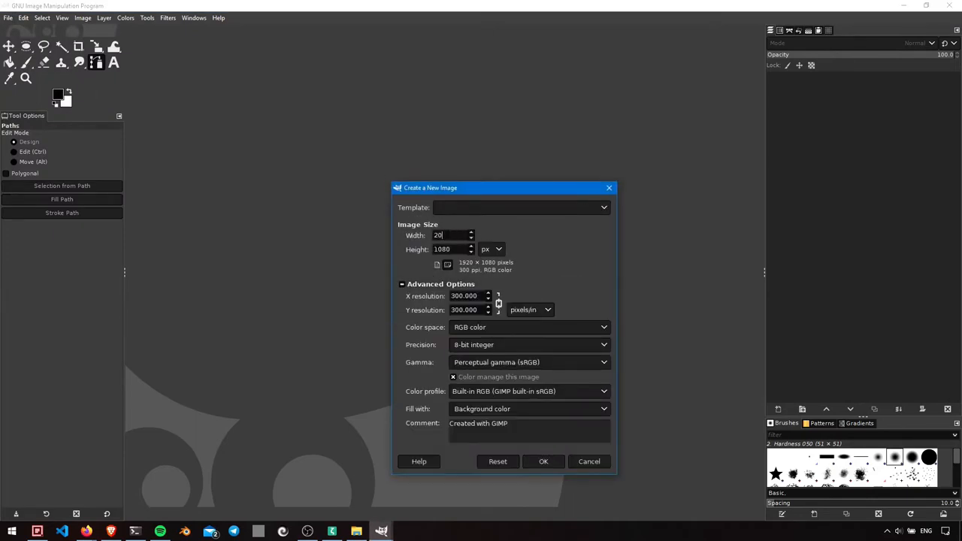
type("2000")
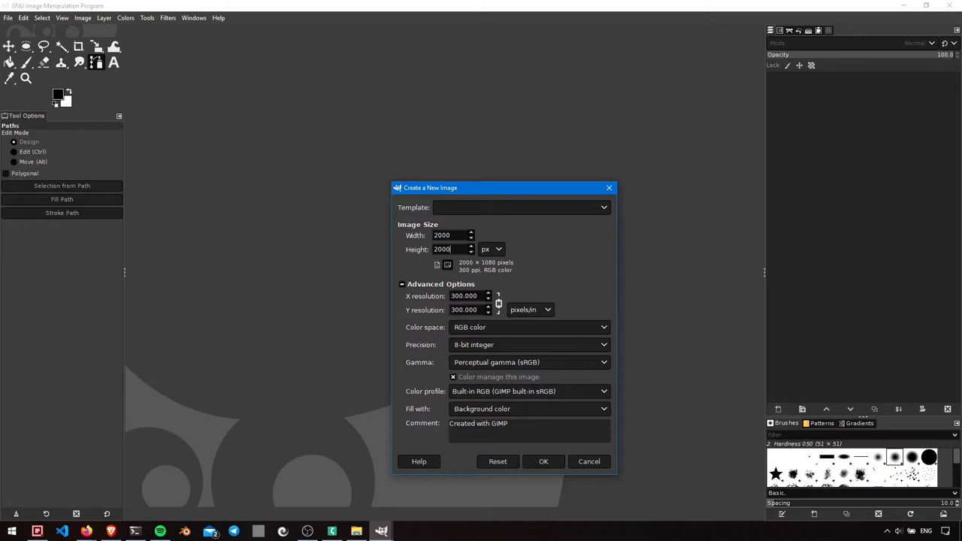
type("72")
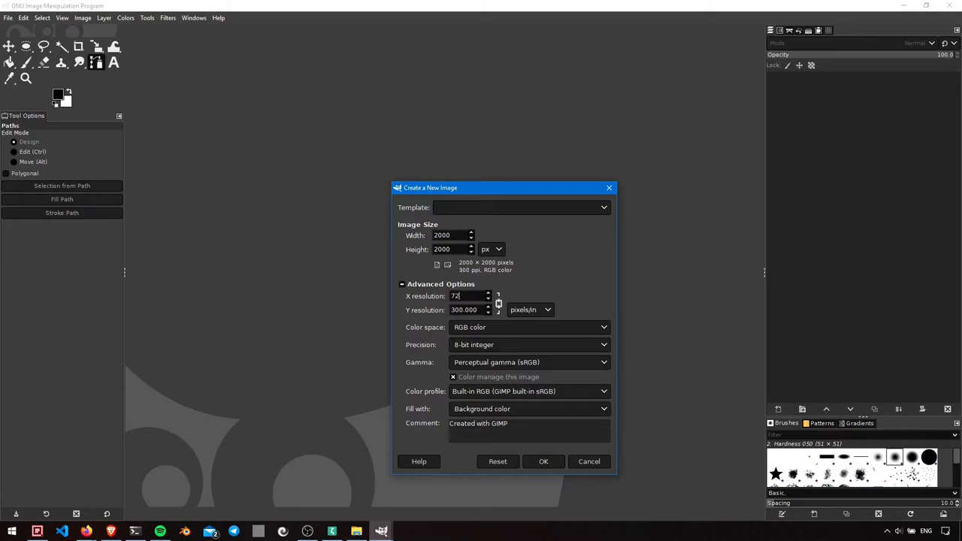
left_click(528, 408)
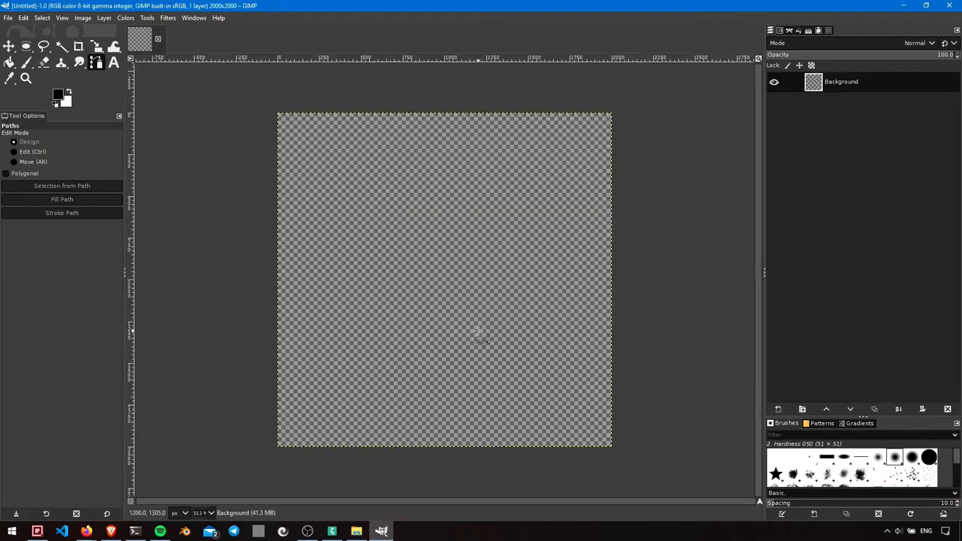
mouse_move(422, 293)
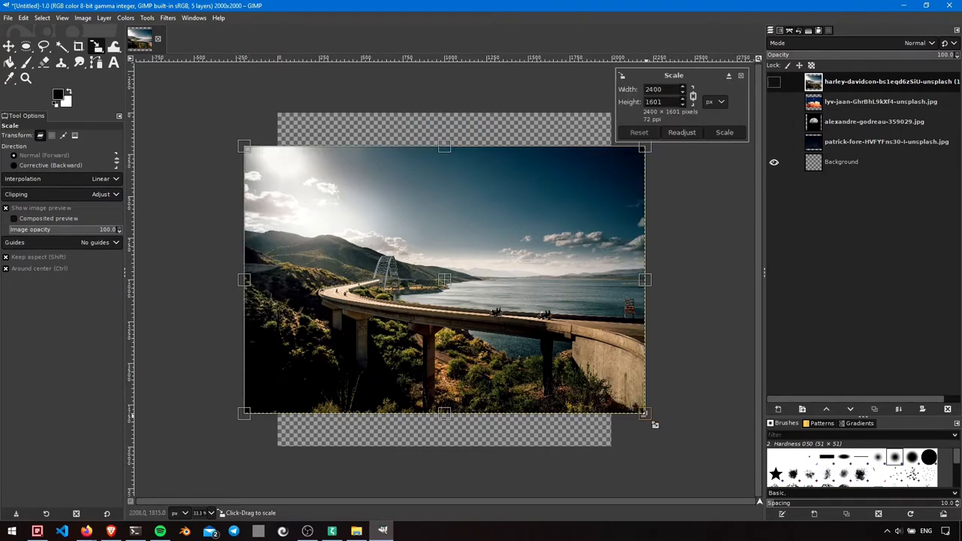
- Apply the Scale tool to enlarge the bridge photo to 2400 × 1601
left_click(723, 132)
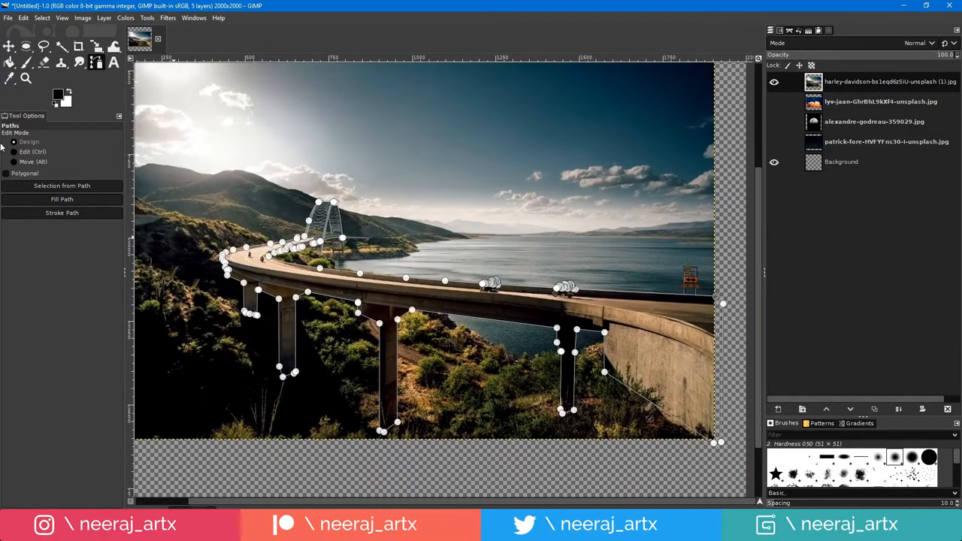
- Convert the traced bridge path to a selection, then scale down the cut-out bridge
left_click(62, 186)
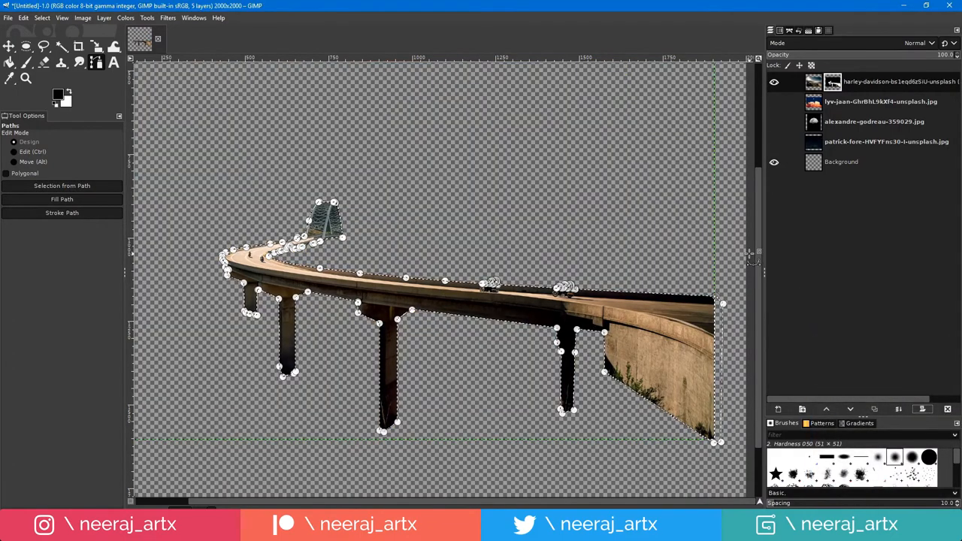
left_click(10, 46)
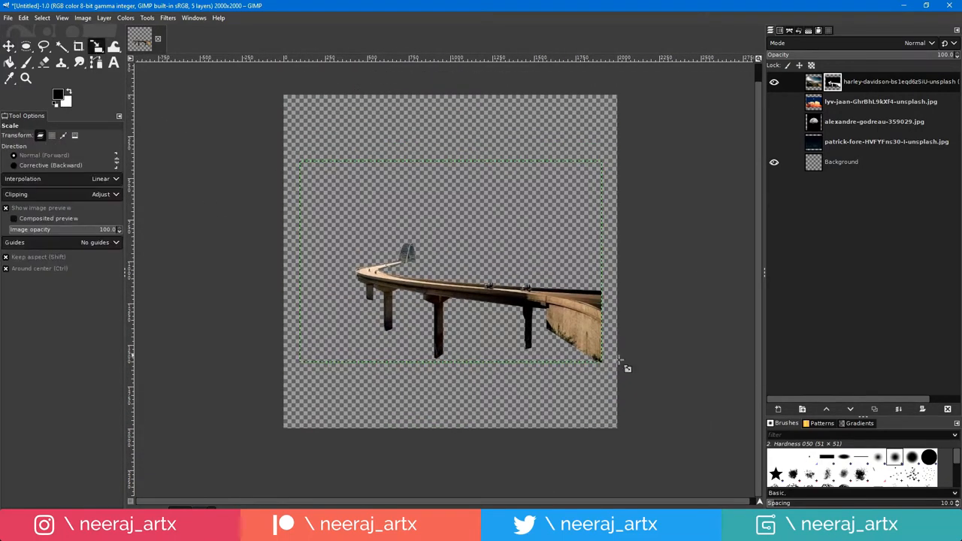
left_click_drag(601, 361, 601, 361)
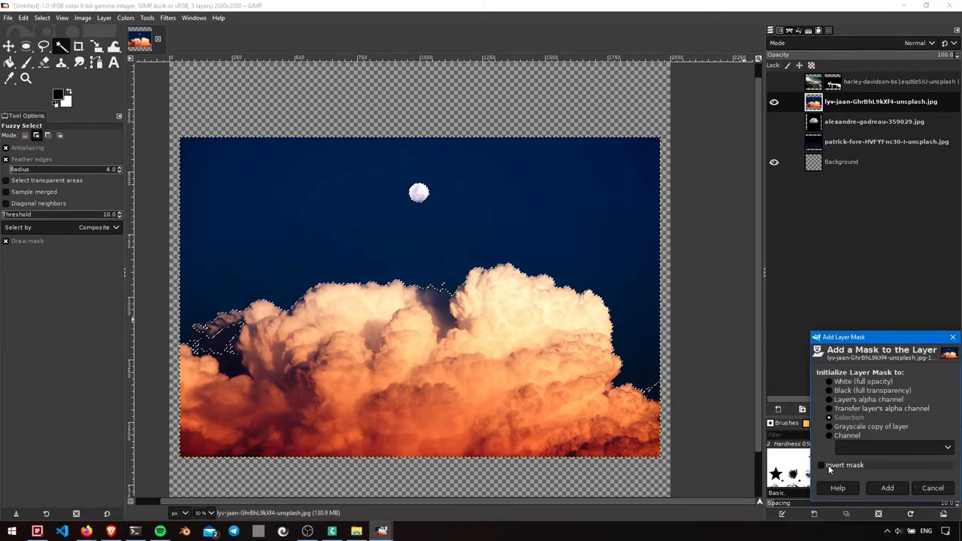
- Invert the clouds mask to hide the sky, then paint out leftover dark sky
left_click(886, 488)
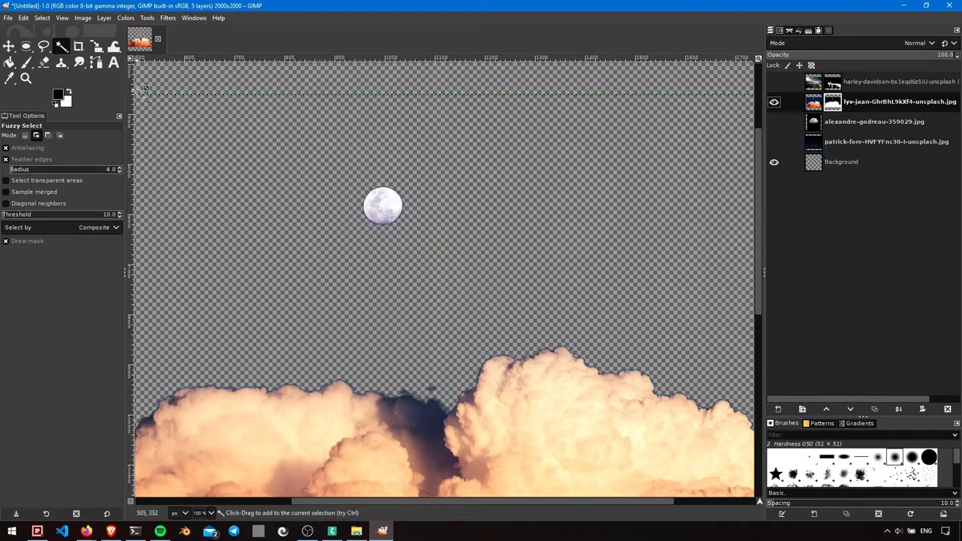
left_click(25, 62)
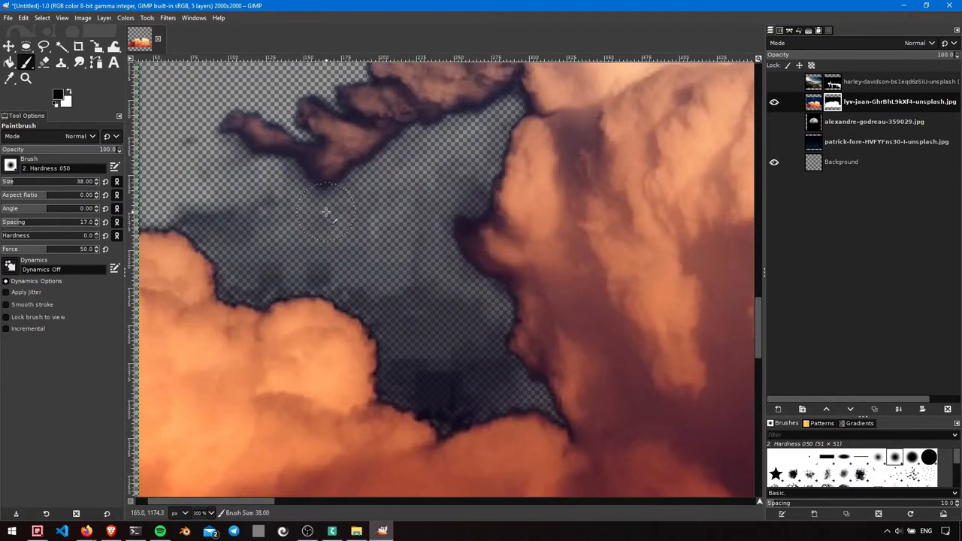
left_click_drag(327, 214, 241, 266)
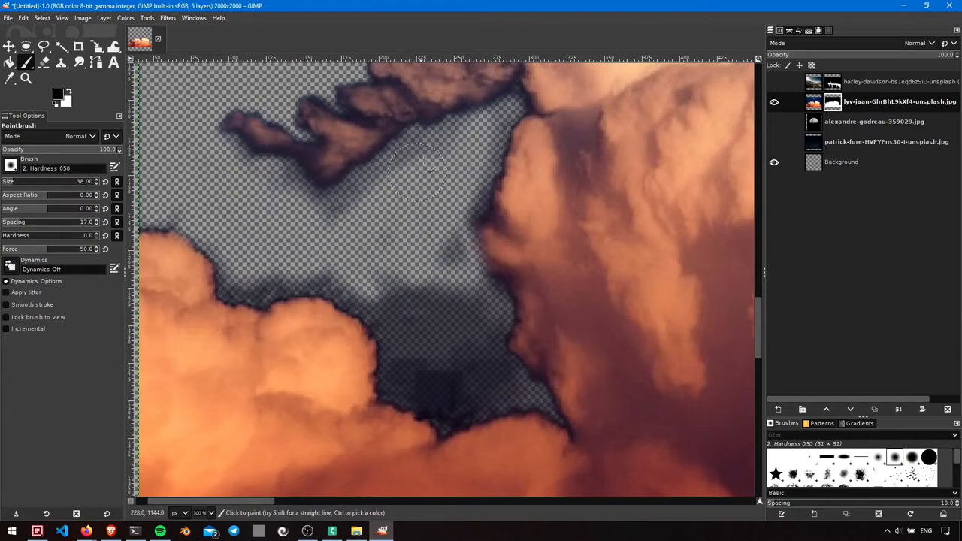
left_click_drag(405, 172, 450, 346)
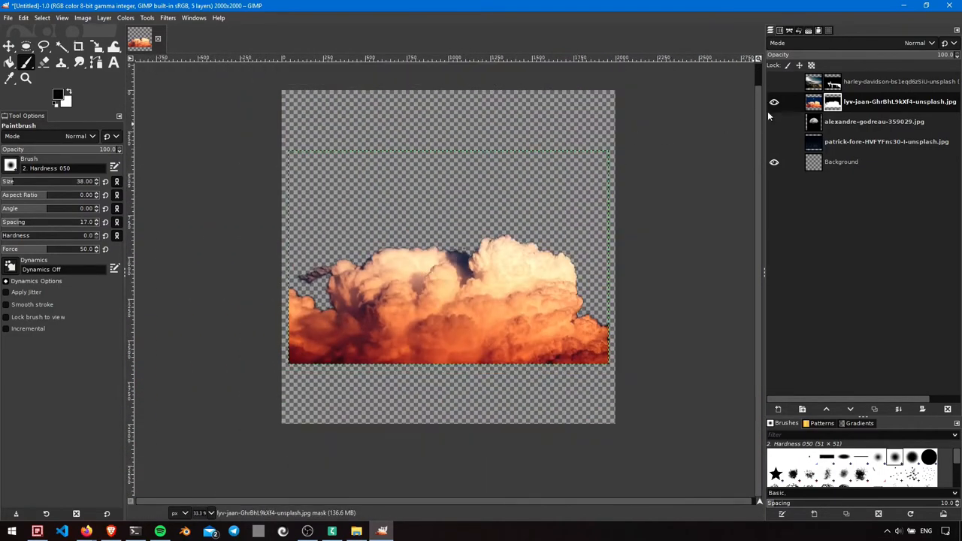
- Change layer visibility to work on the moon and star layers
left_click(873, 121)
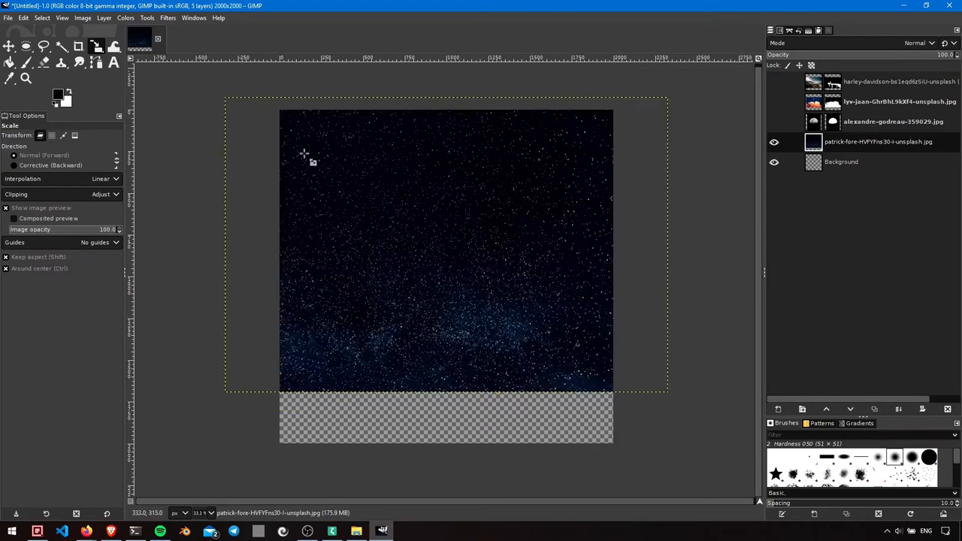
- Show the bridge layer, then enlarge the clouds layer to fill the bottom
left_click(10, 46)
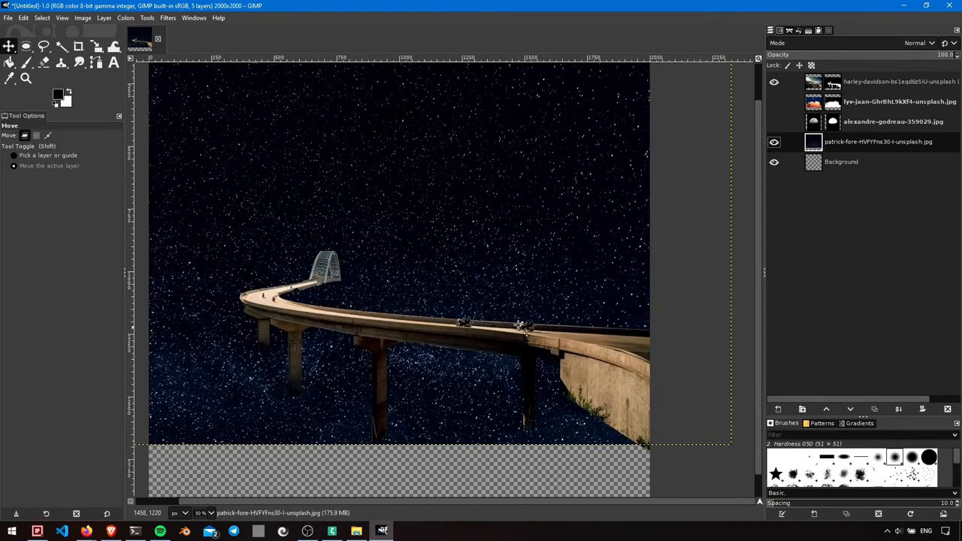
left_click(774, 103)
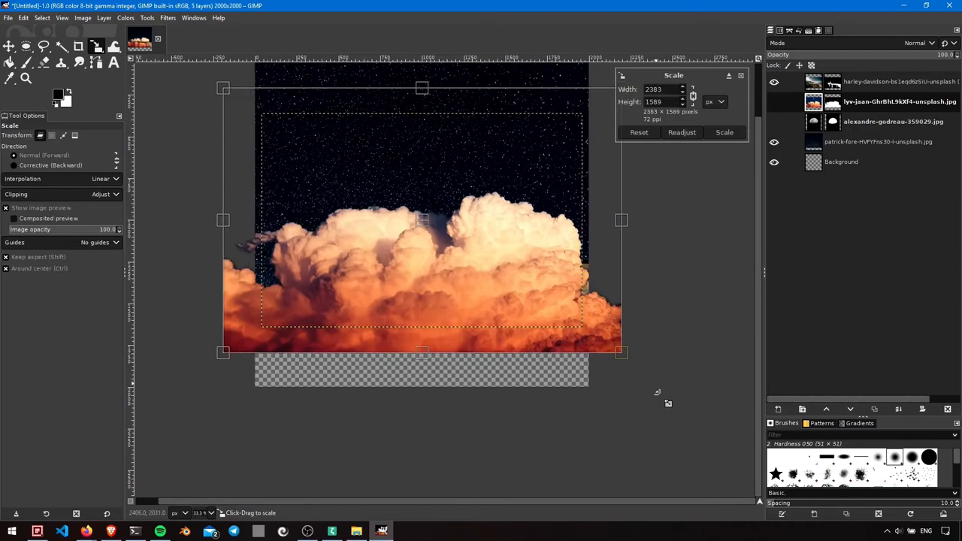
left_click_drag(621, 350, 621, 391)
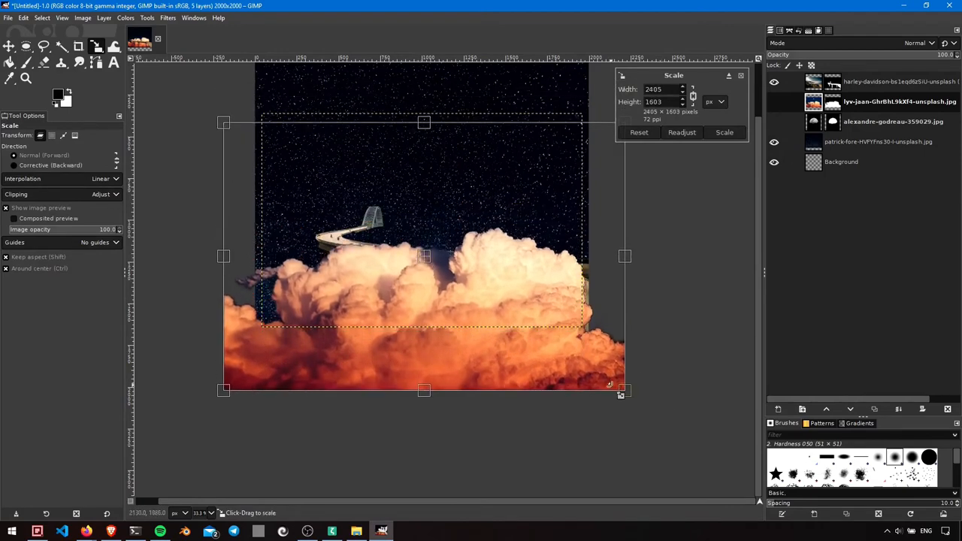
left_click_drag(624, 389, 628, 393)
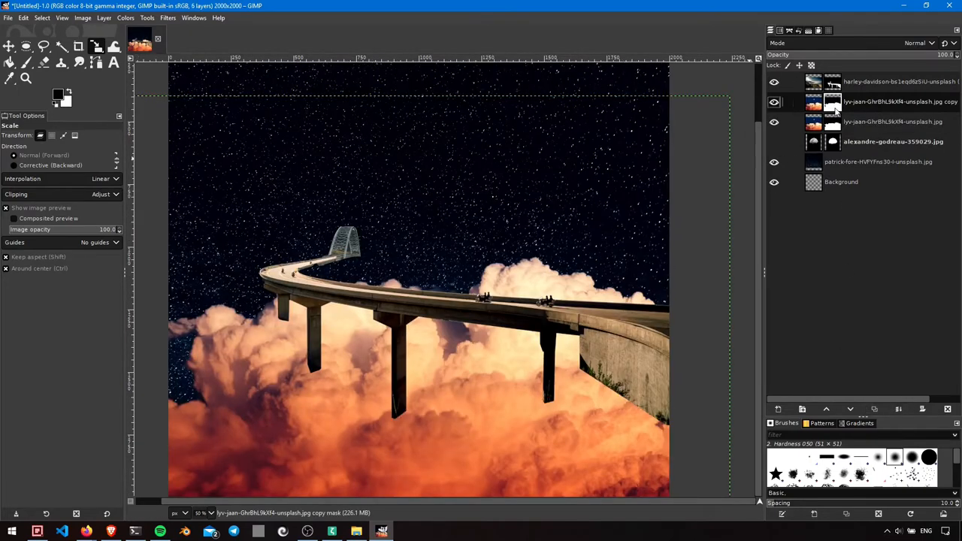
- Select the cloud copy layer and drag it further down the canvas
right_click(894, 101)
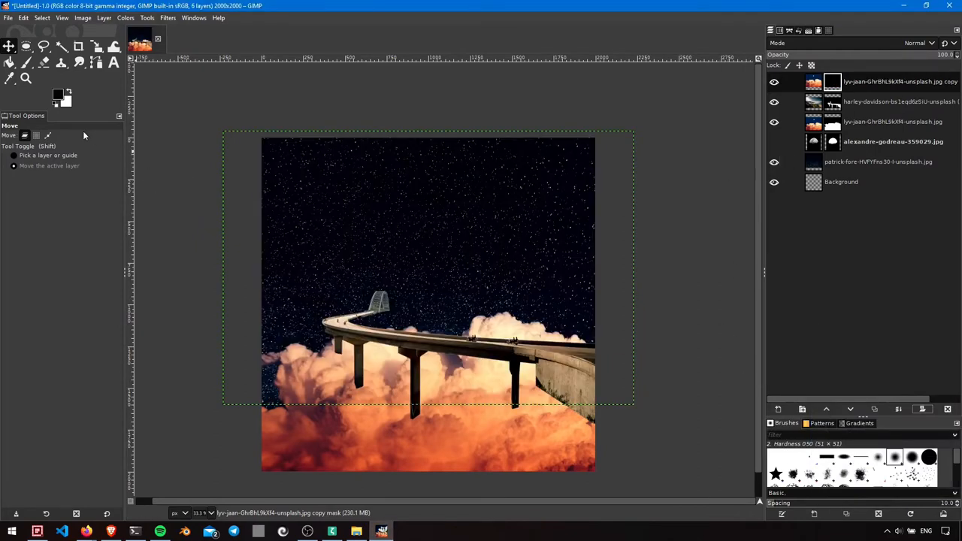
left_click(25, 62)
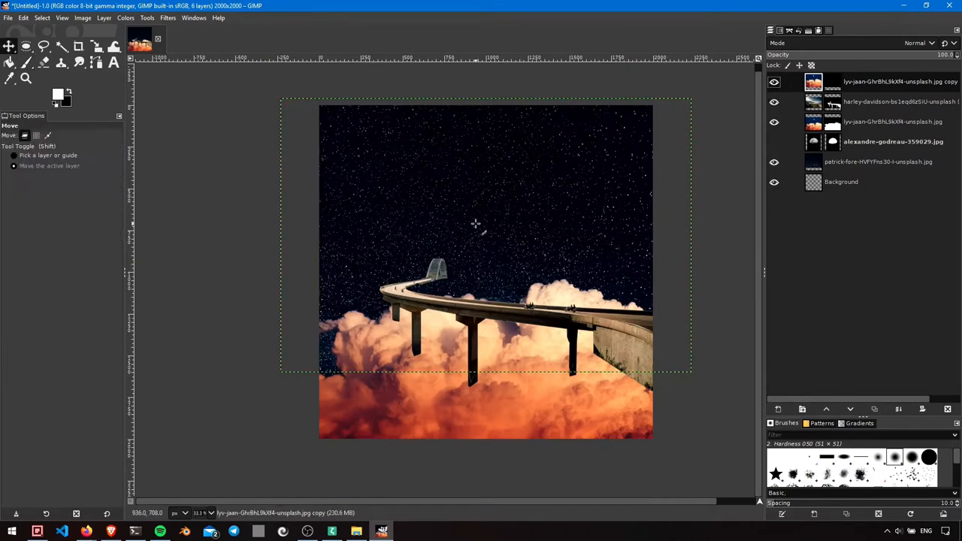
left_click_drag(475, 224, 487, 293)
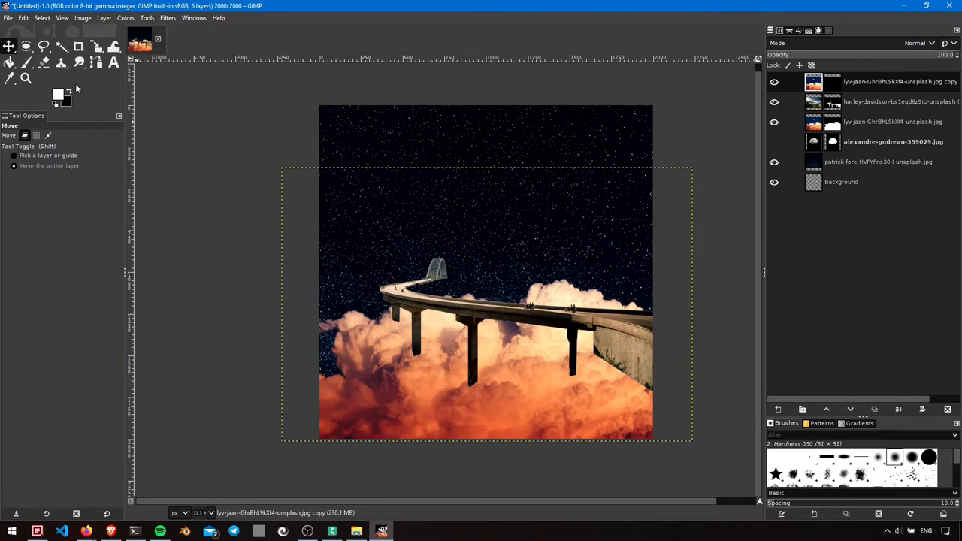
left_click(25, 62)
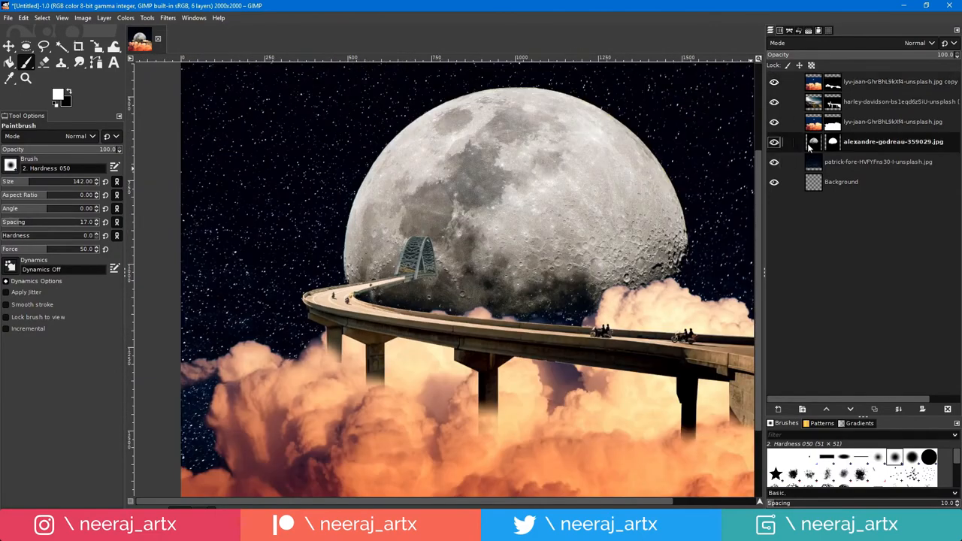
- Show the bridge layer and select the motorcycle riders layer's mask
left_click(10, 46)
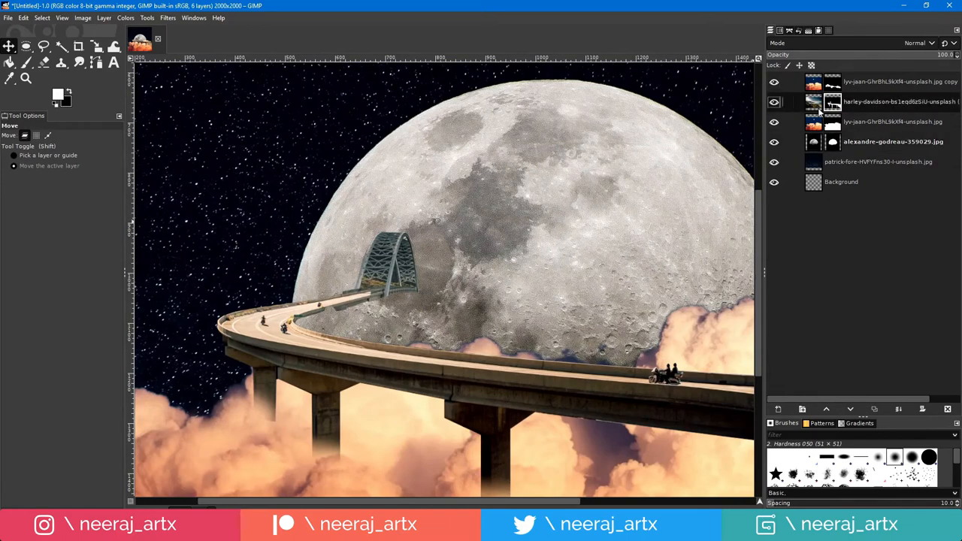
left_click(25, 61)
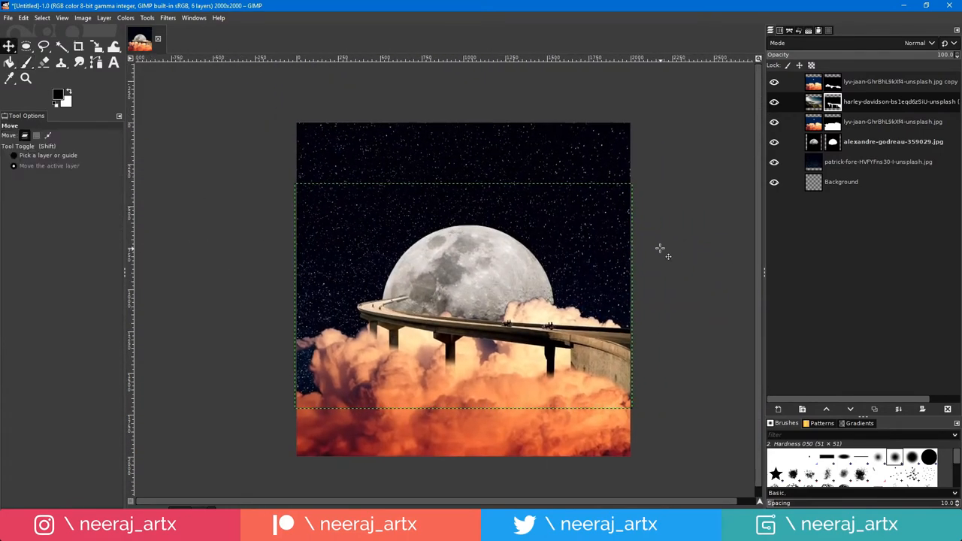
- Adjust the moon's colours, then add a New from Visible layer and show it
left_click(125, 17)
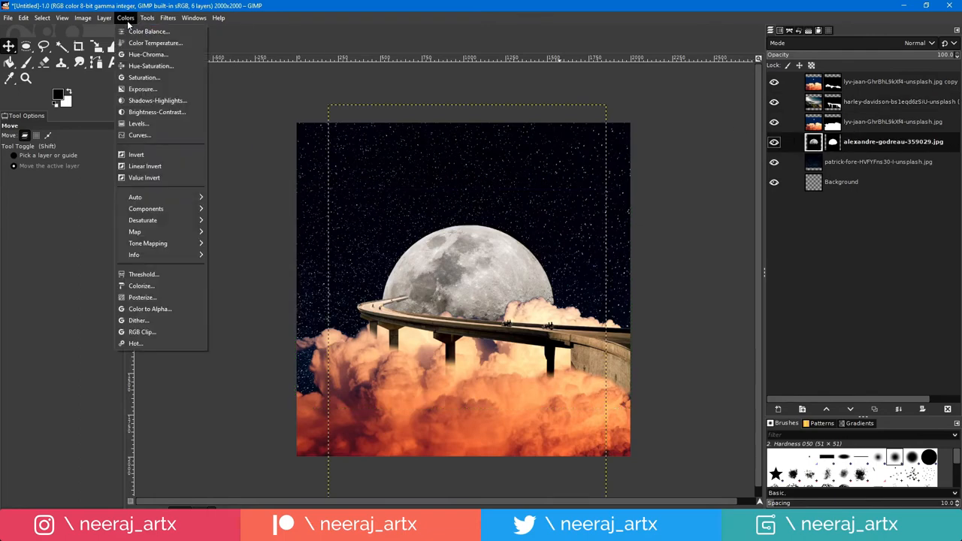
left_click(155, 42)
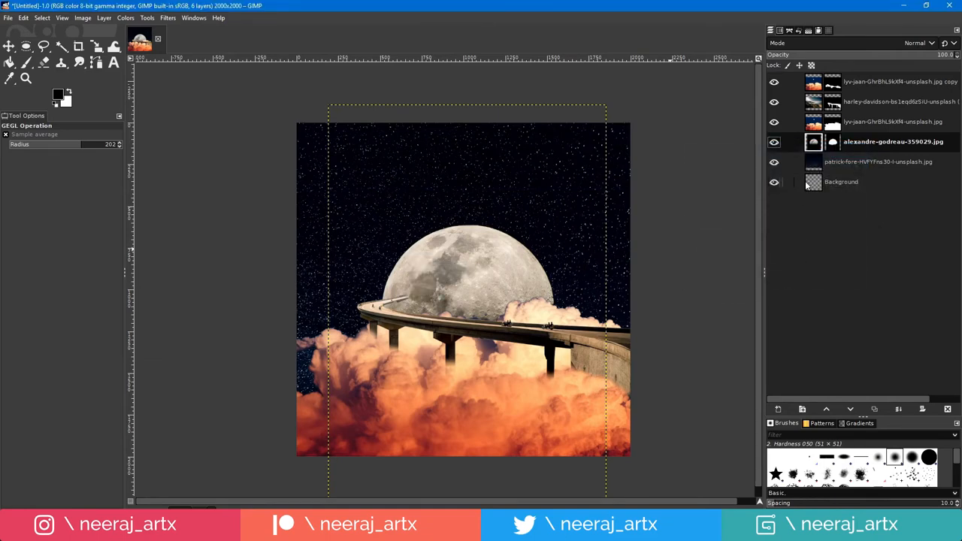
left_click(104, 17)
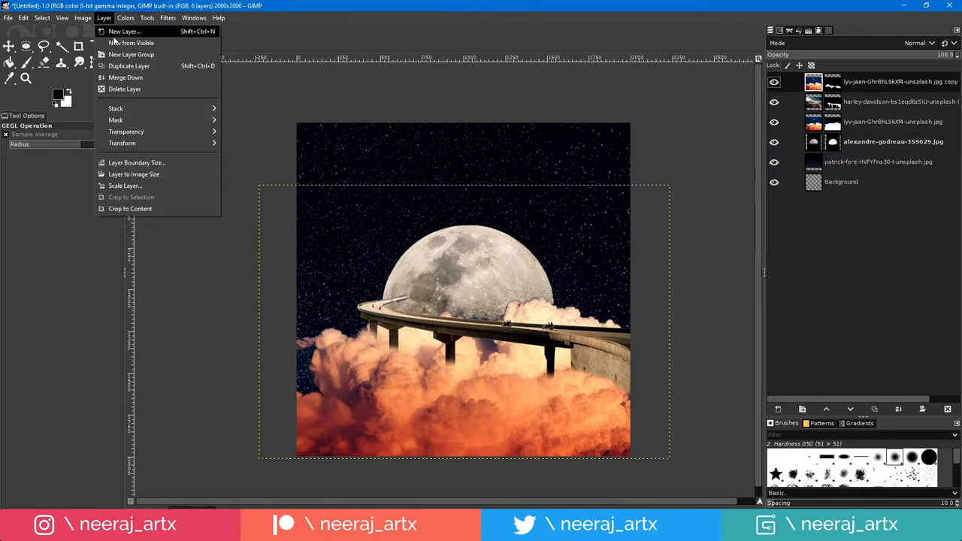
left_click(132, 42)
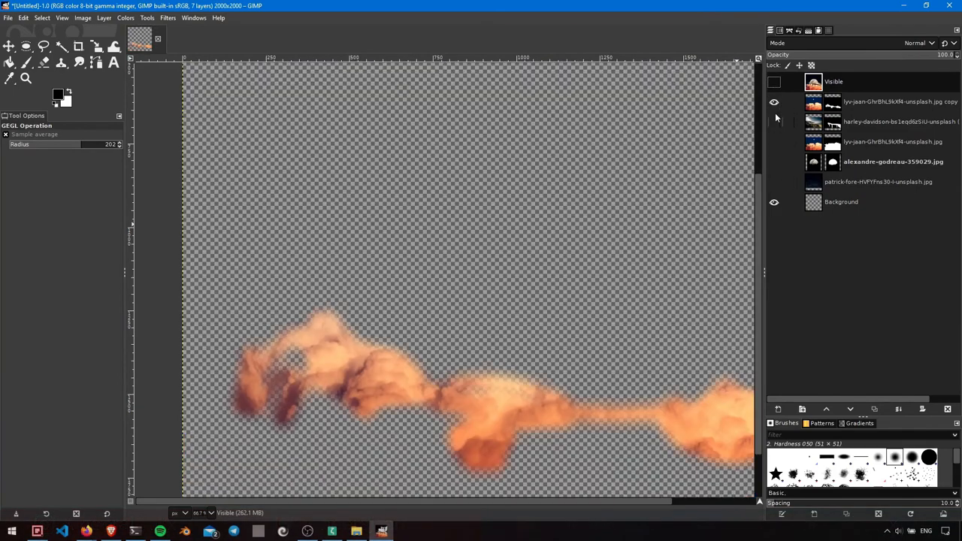
left_click(774, 101)
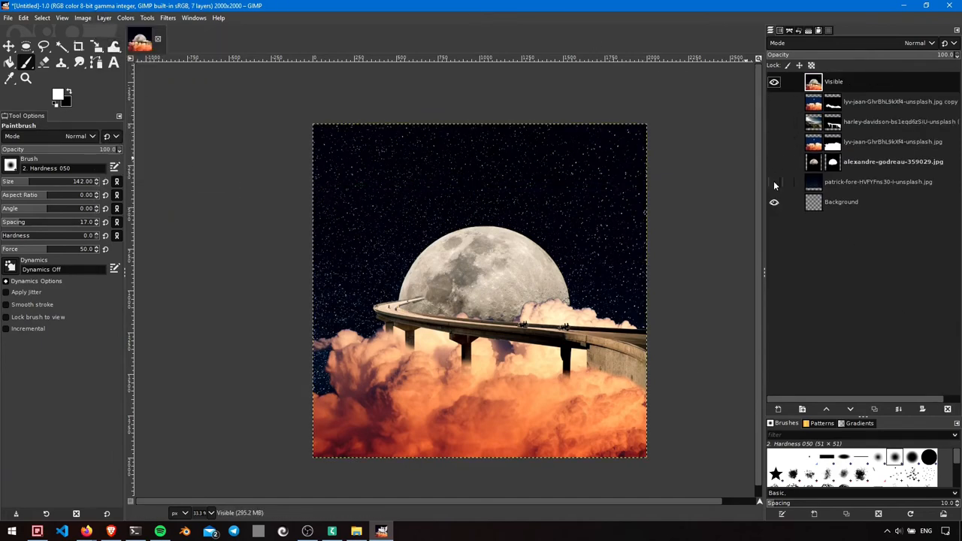
- Apply a Curves adjustment raising the highlights on the Visible layer
left_click(126, 18)
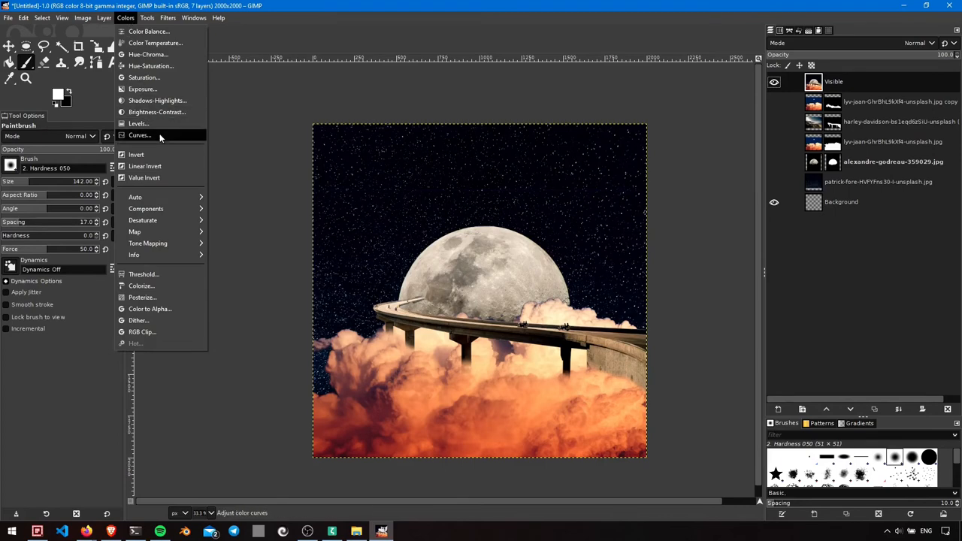
left_click(139, 135)
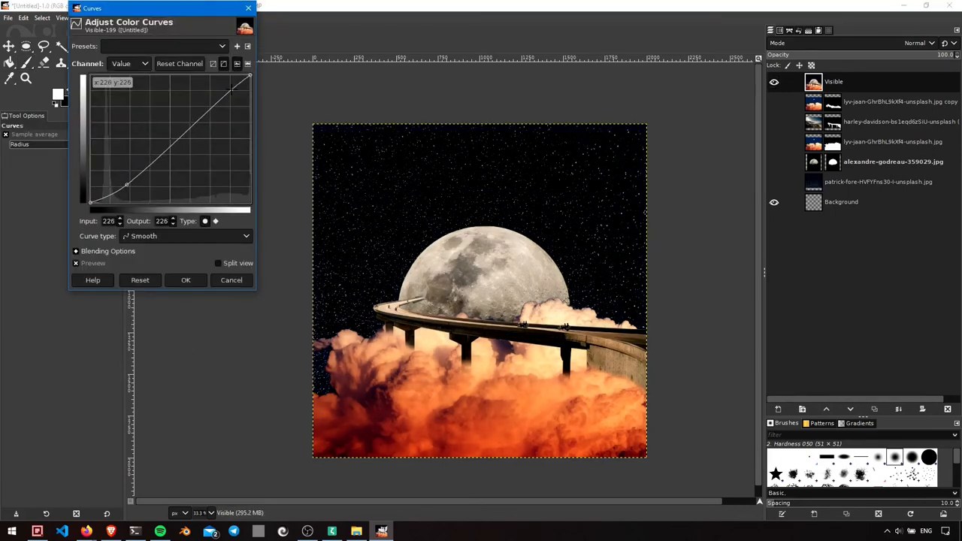
left_click_drag(233, 90, 227, 87)
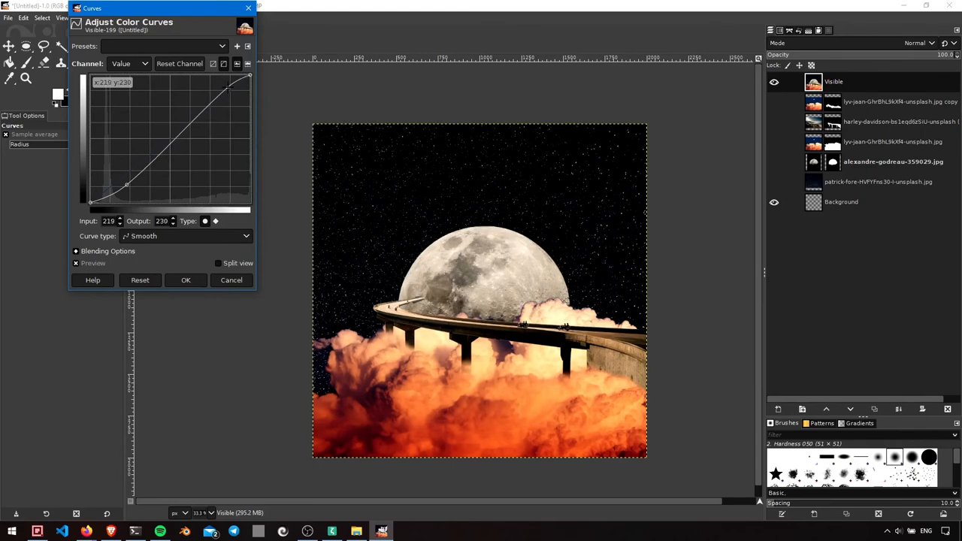
left_click(185, 279)
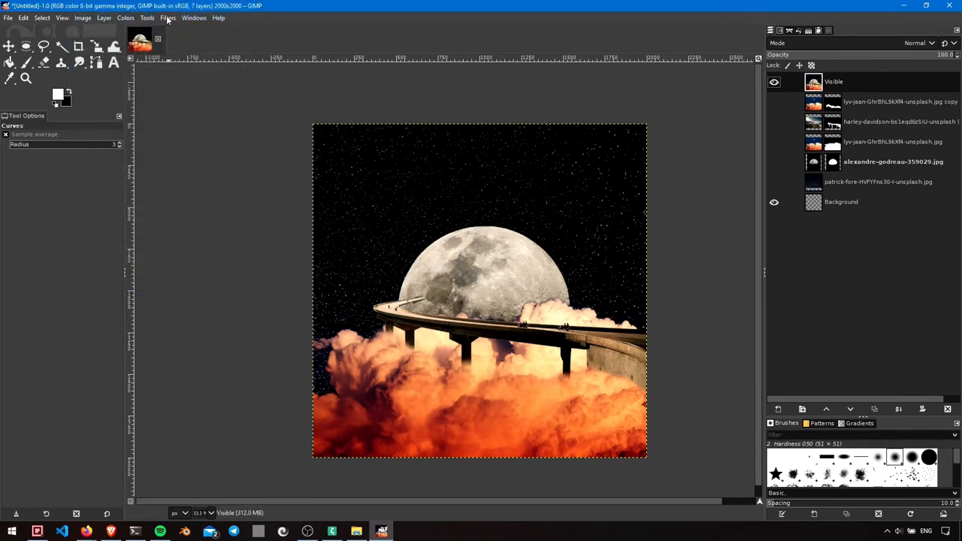
mouse_move(897, 409)
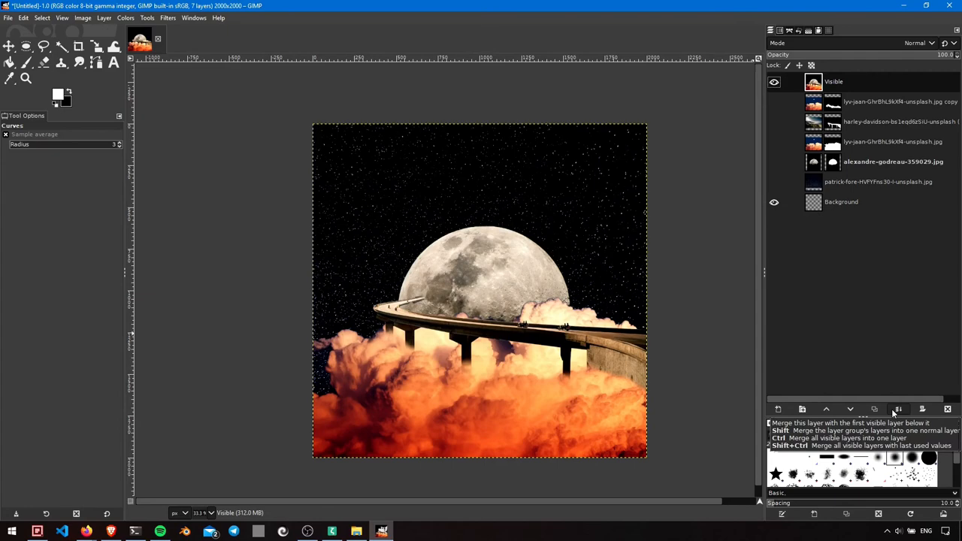
- Duplicate the Visible layer and preview the Distorts > Video Degradation filter on the copy
left_click(147, 18)
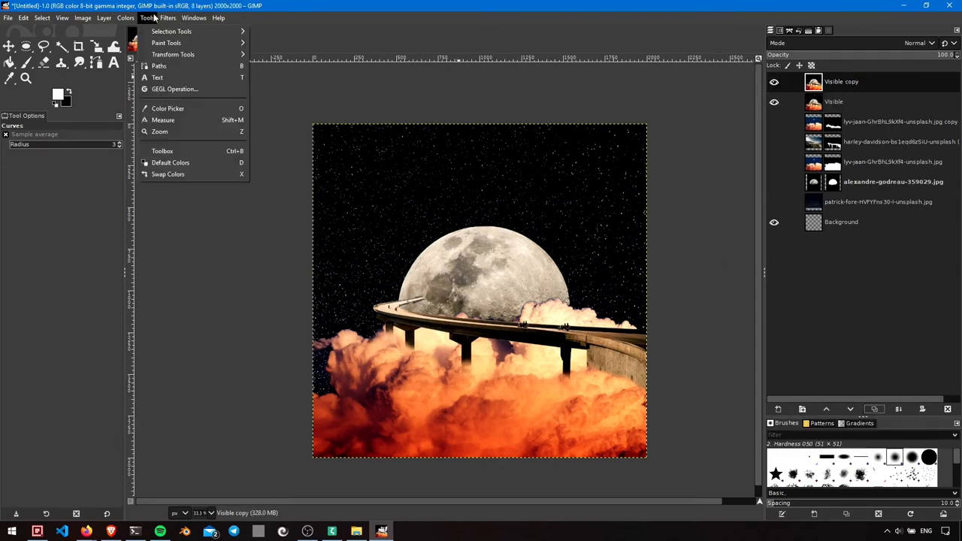
left_click(168, 17)
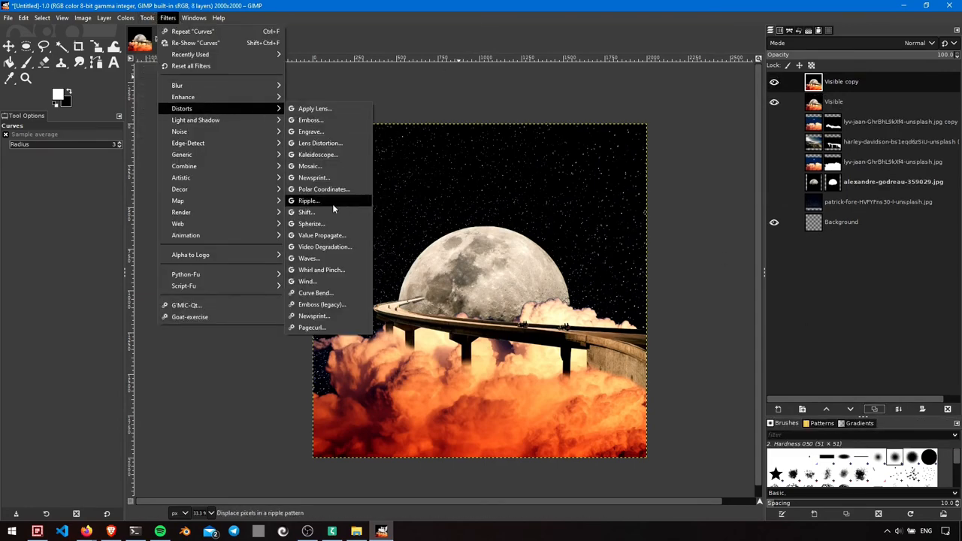
left_click(324, 247)
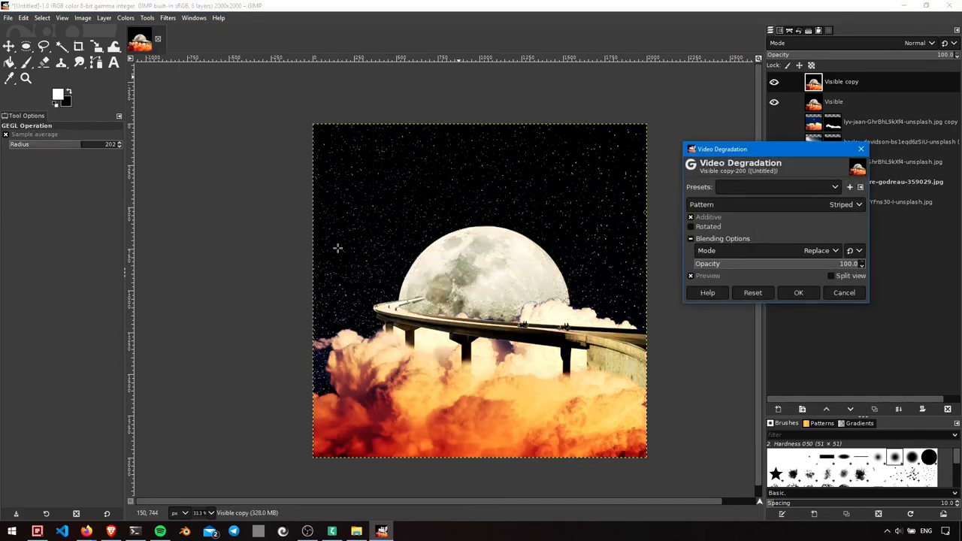